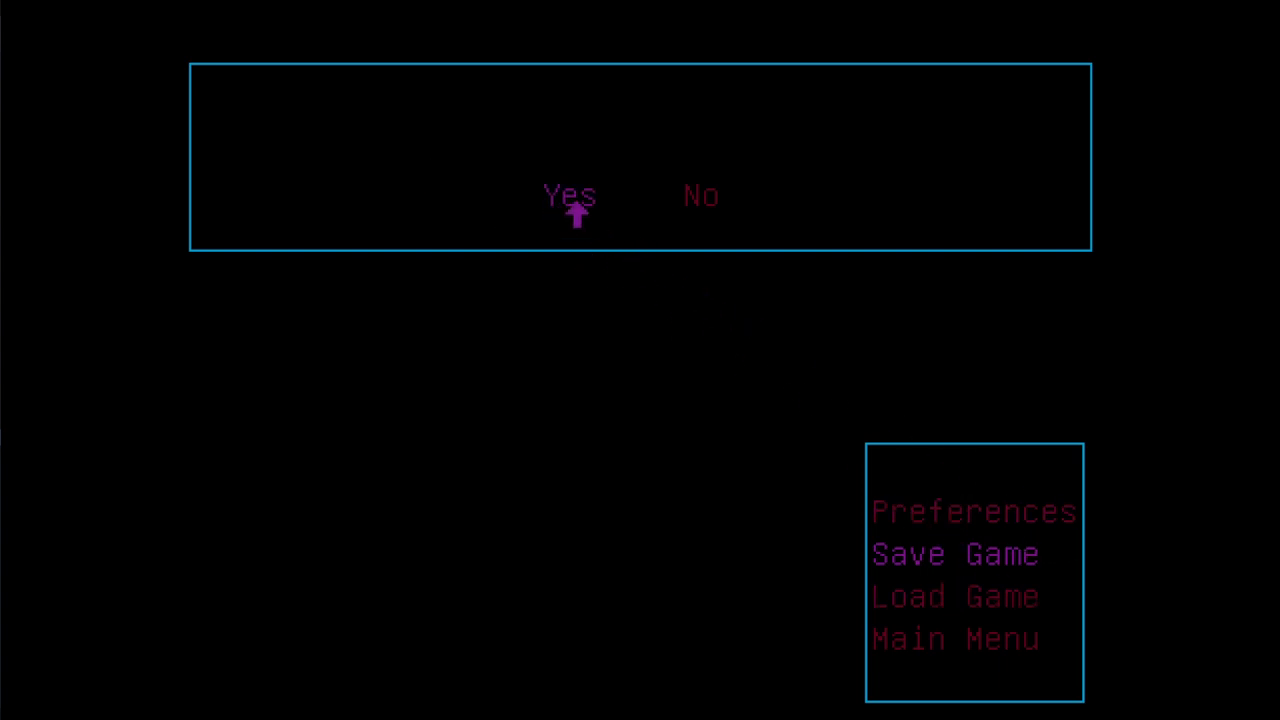
# Step: Confirm the prompt and reach the saved-game slots to load the gas station save
pyautogui.click(568, 196)
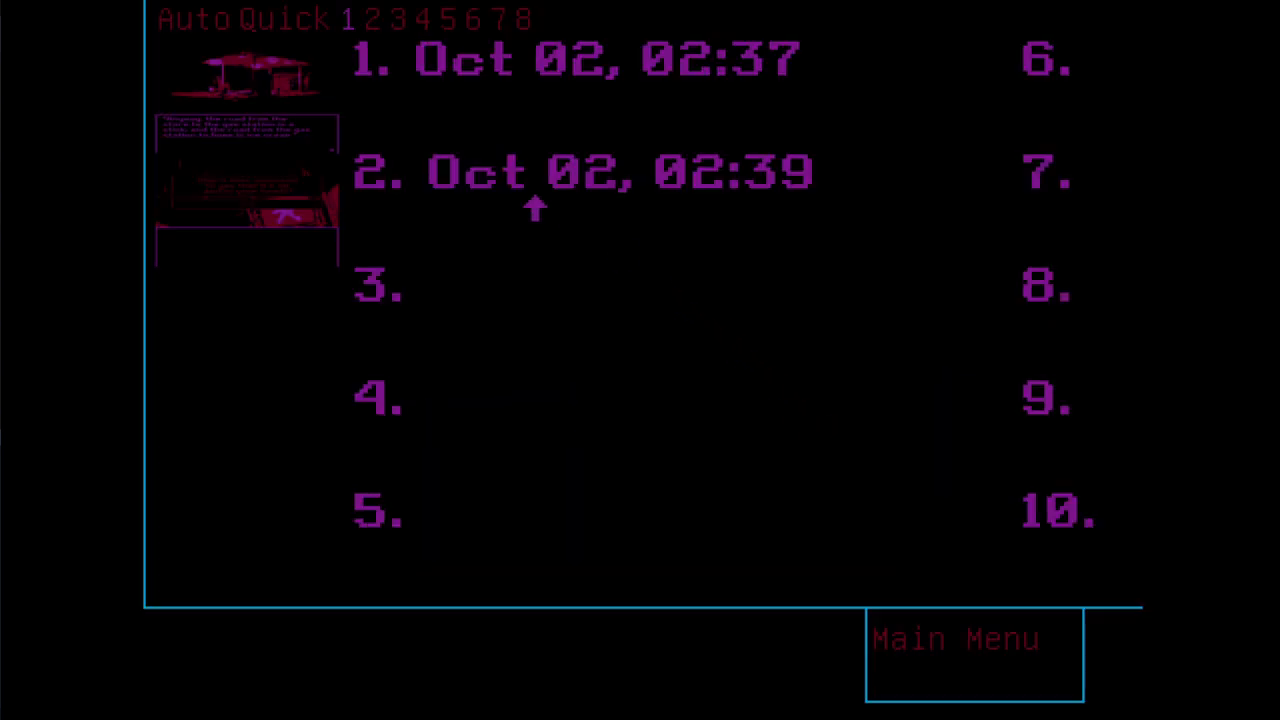
pyautogui.moveTo(970, 660)
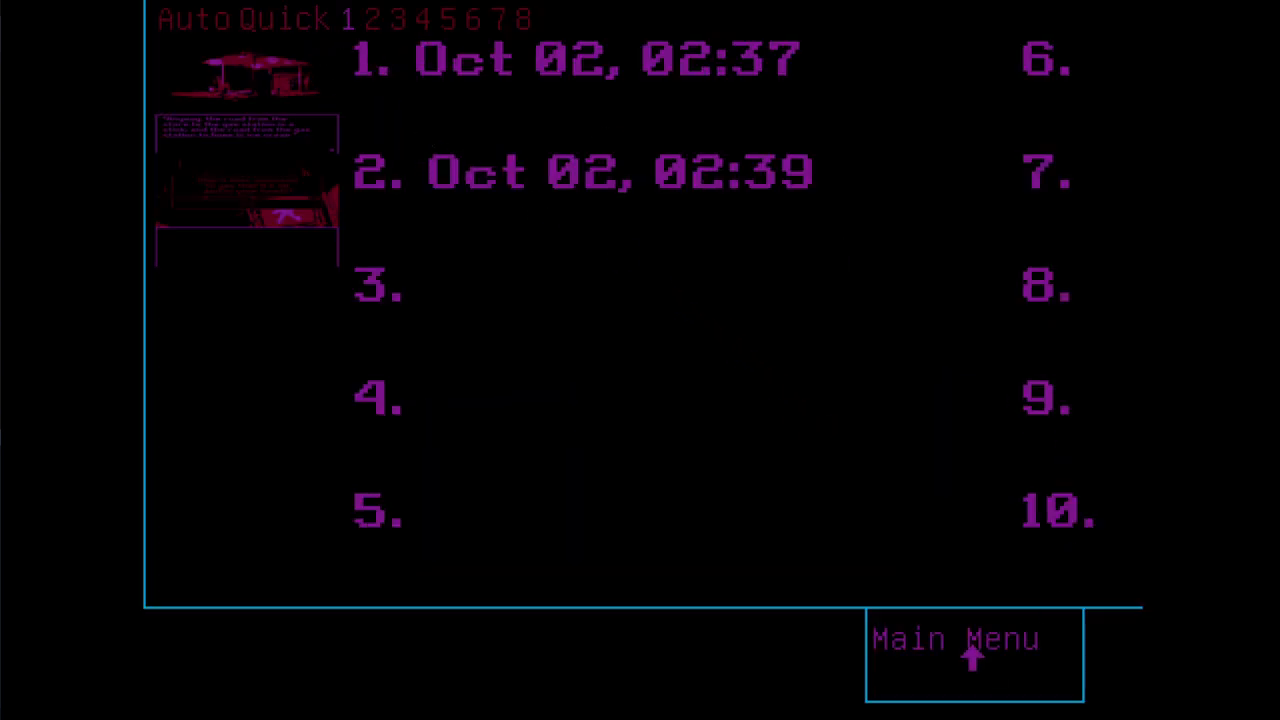
pyautogui.moveTo(624, 378)
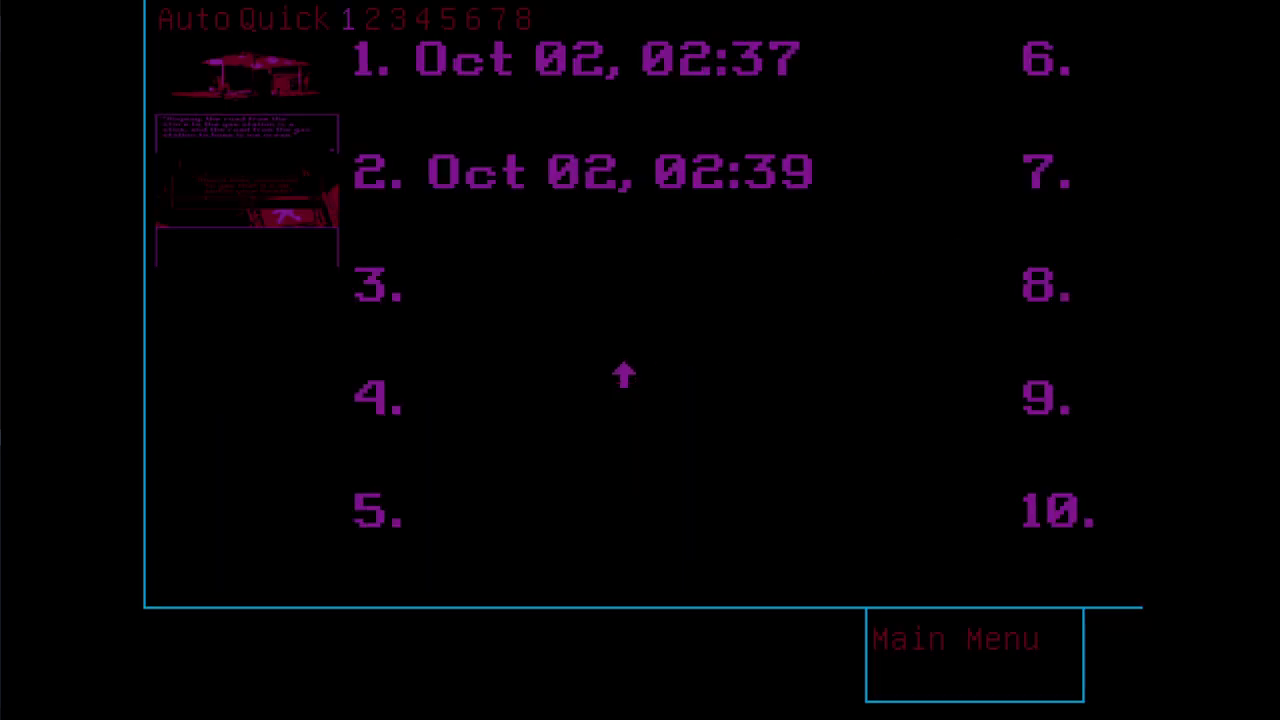
pyautogui.moveTo(288, 80)
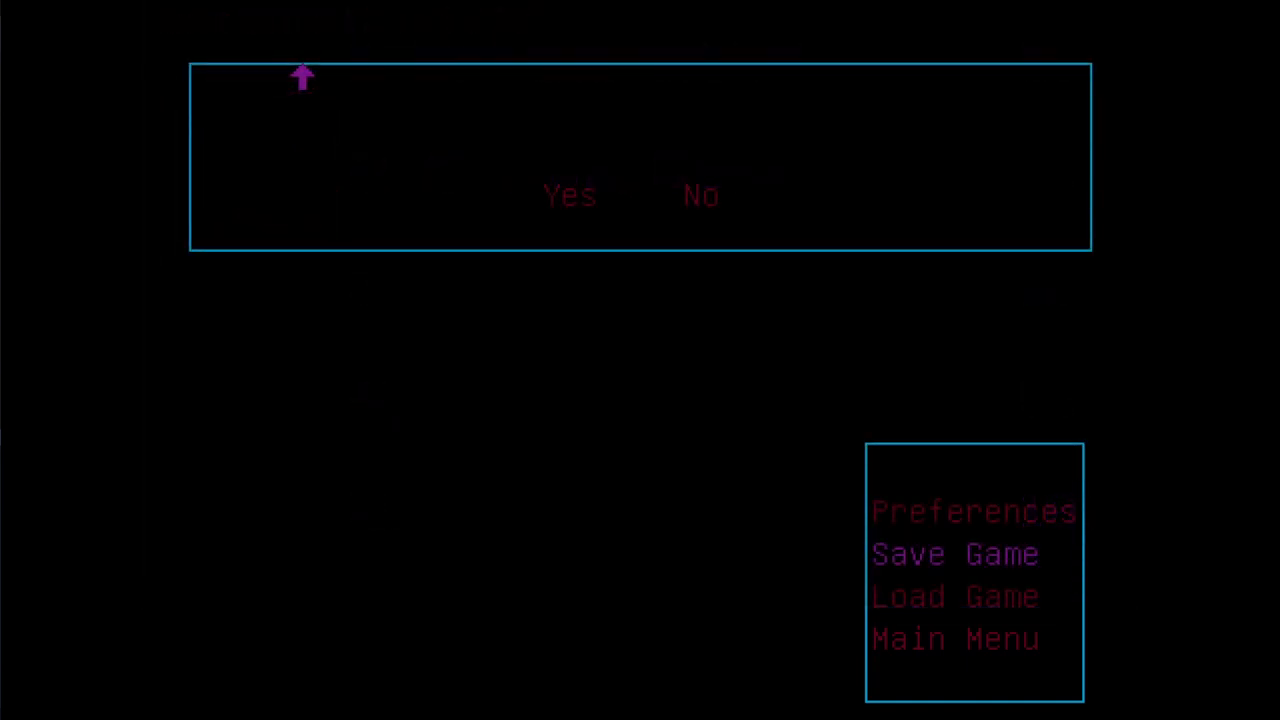
pyautogui.moveTo(980, 610)
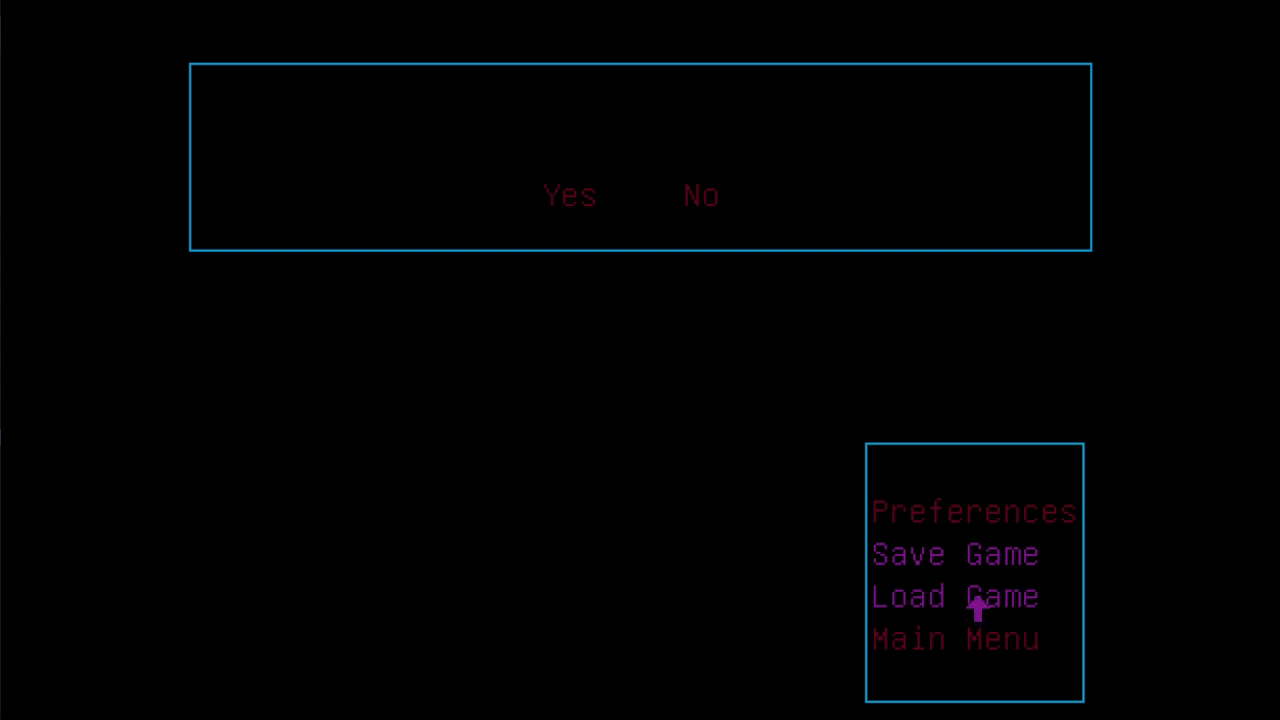
pyautogui.click(952, 596)
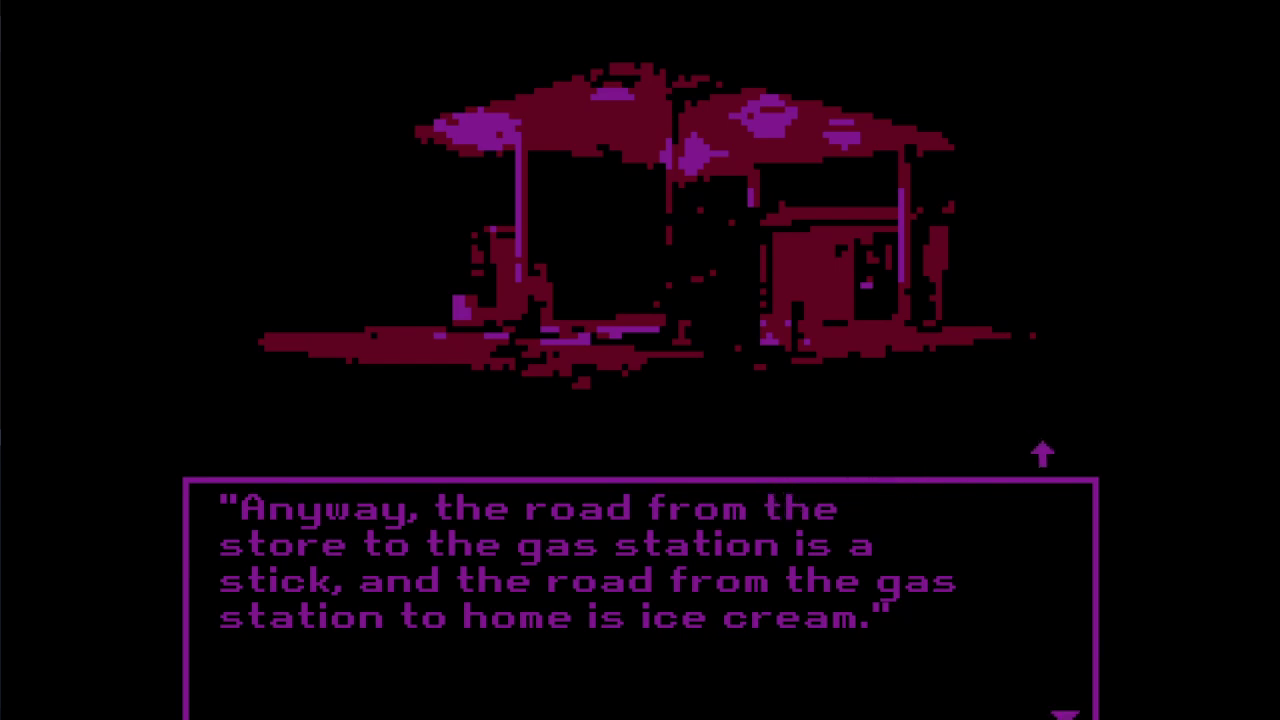
pyautogui.moveTo(490, 96)
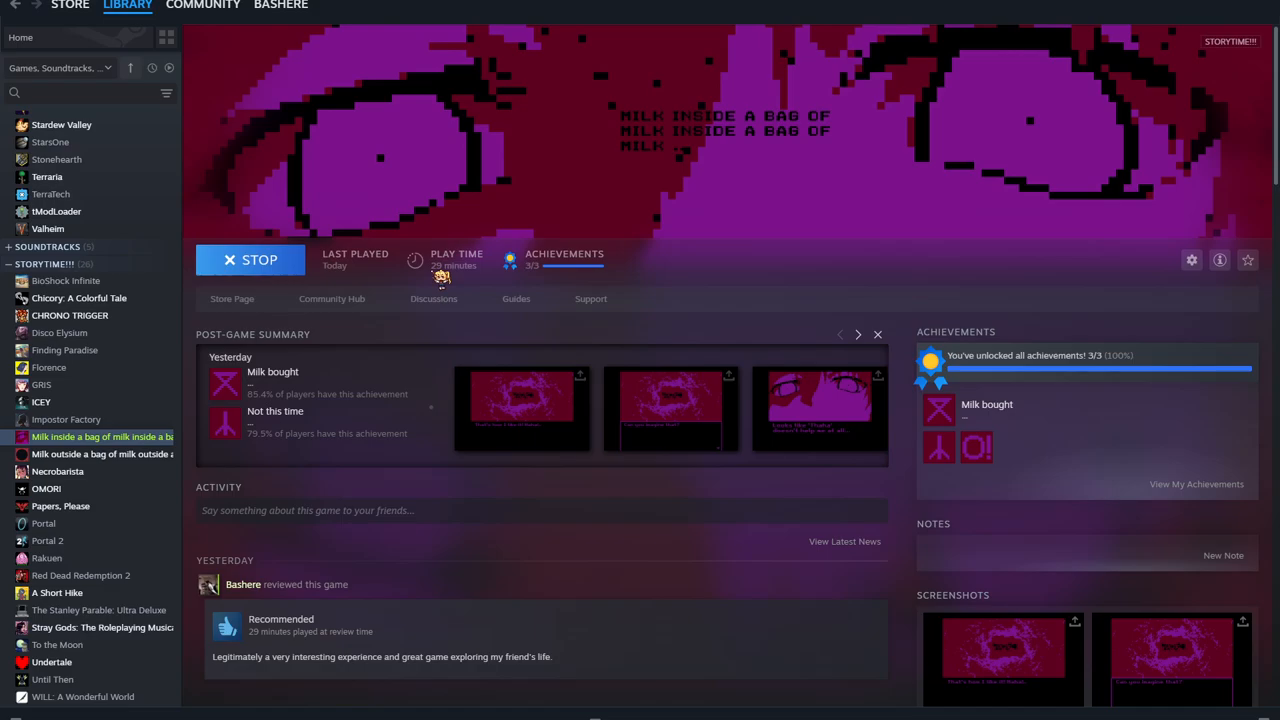
# Step: Browse the post-game summary's screenshots and three unlocked achievements on the library page
pyautogui.click(250, 260)
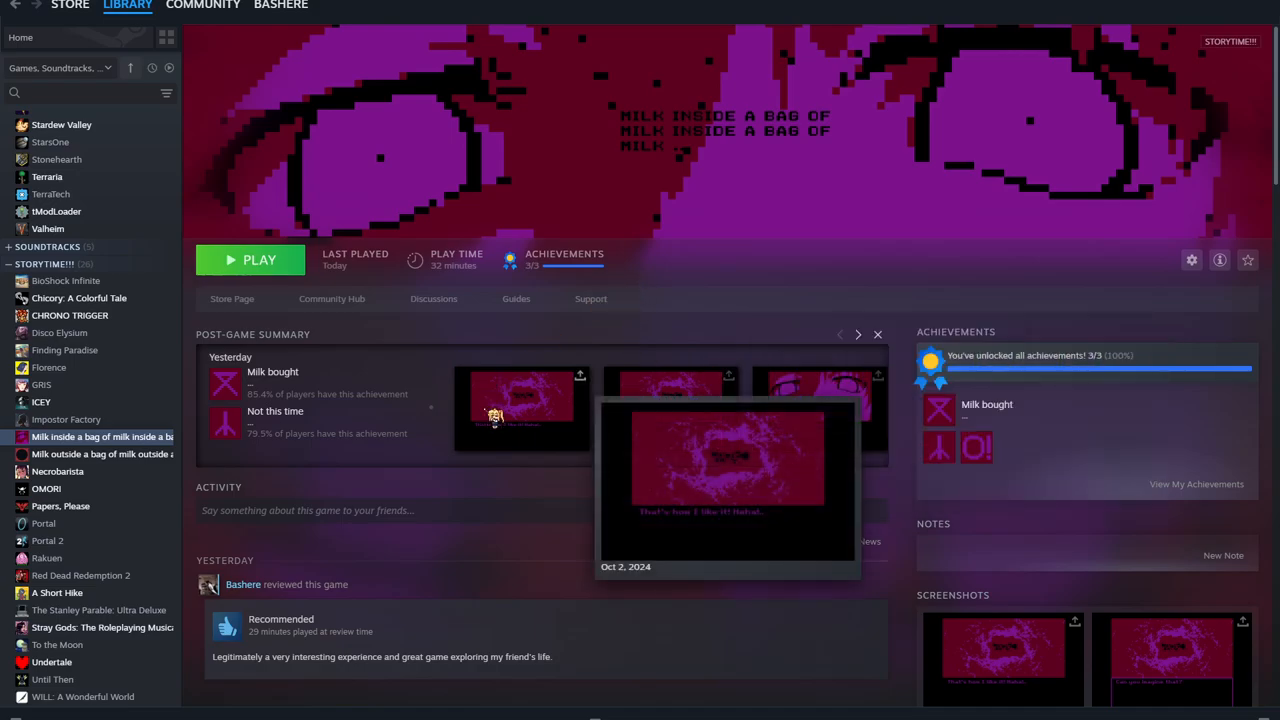
pyautogui.click(856, 334)
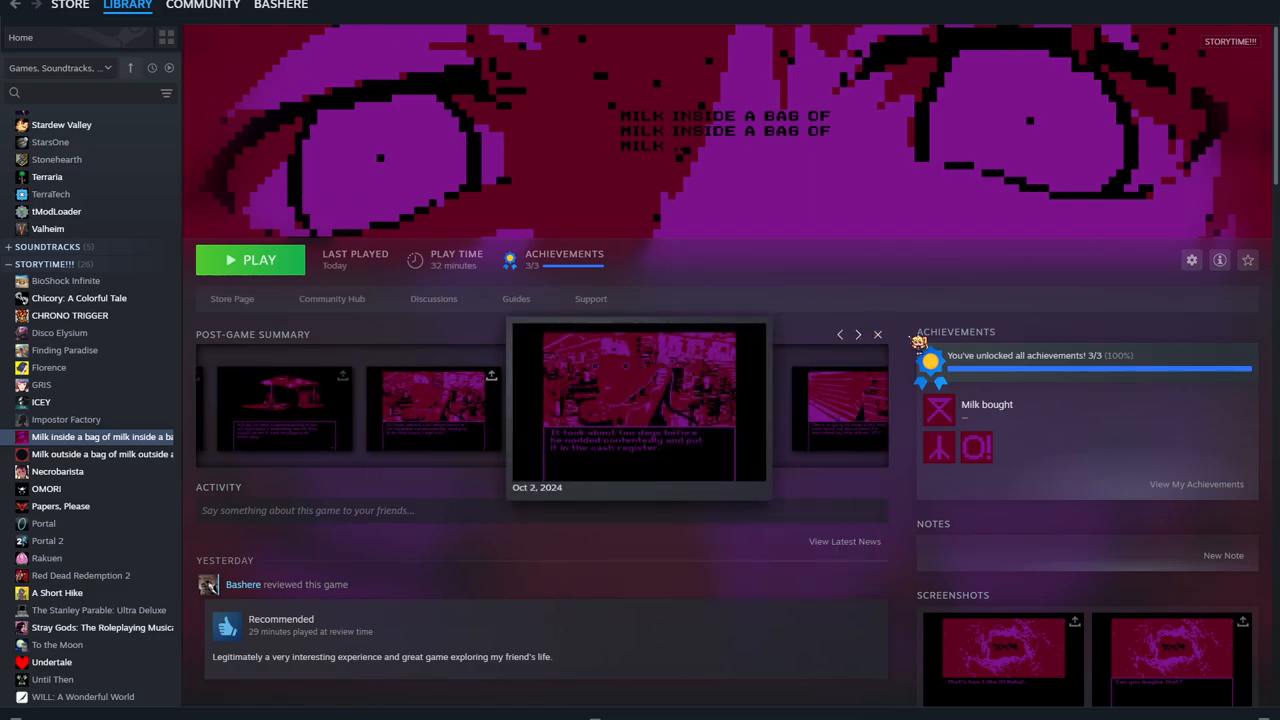
pyautogui.click(876, 334)
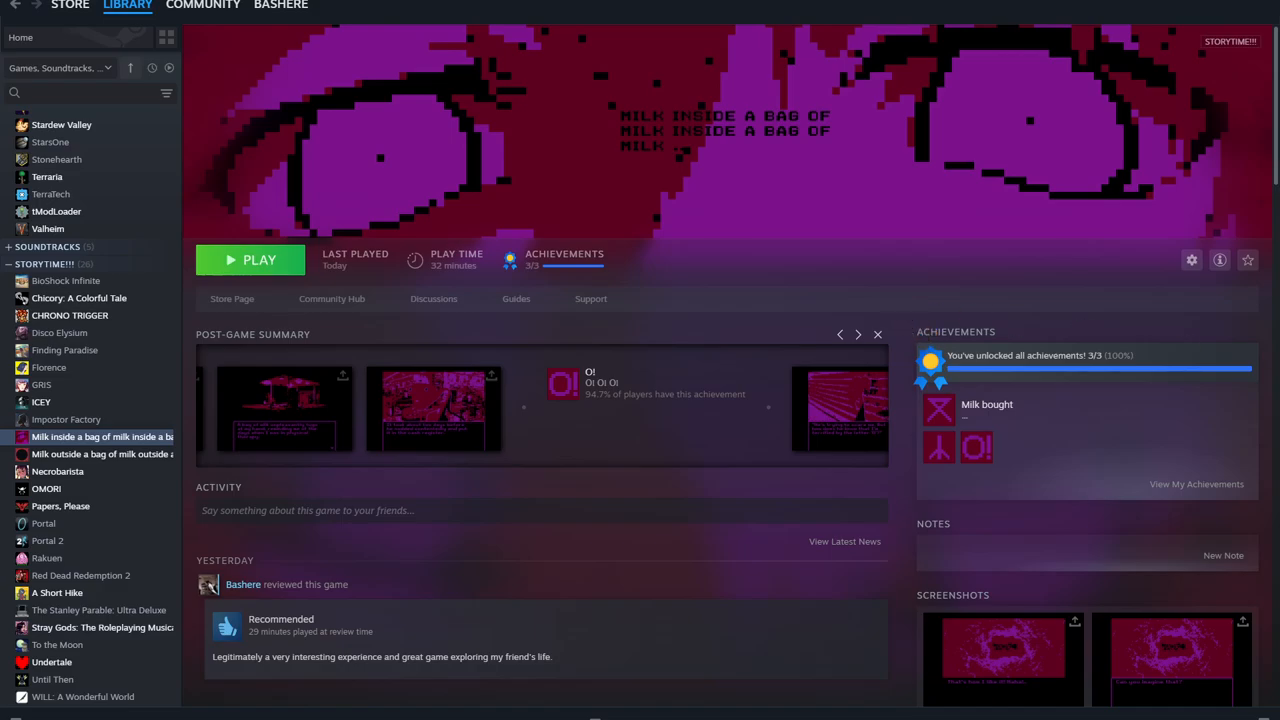